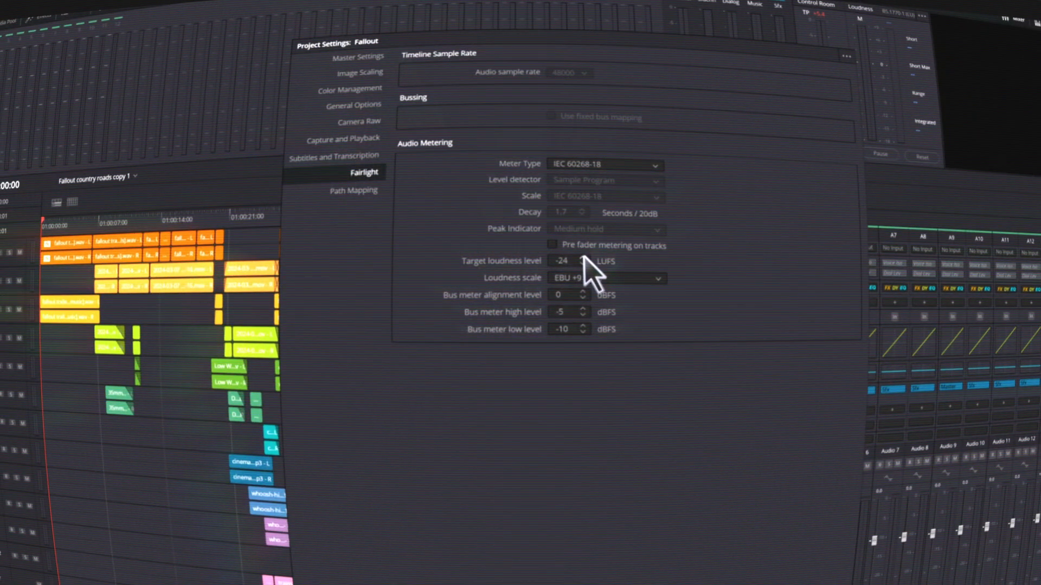
Raise the target loudness level in Audio Metering to -16 LUFS
click(581, 257)
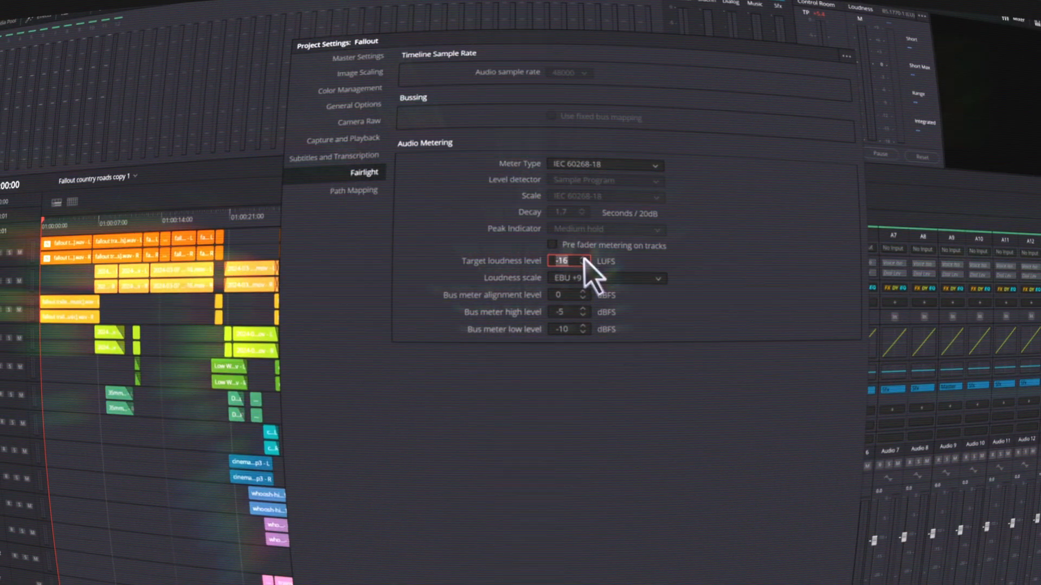
click(583, 257)
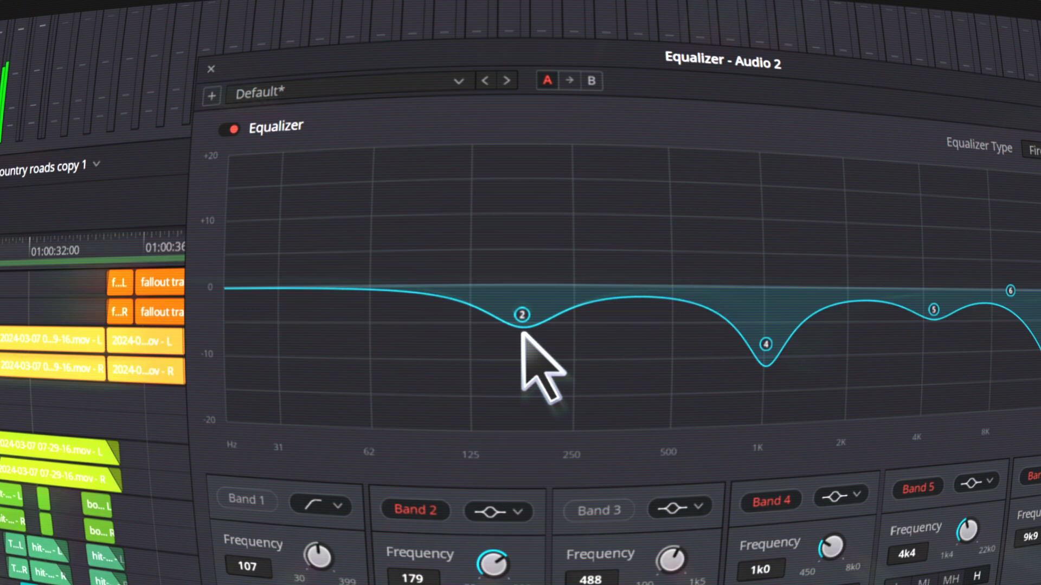
Drag the Audio 2 EQ's second band down to about 154 Hz and close the equalizer
drag(522, 314, 499, 332)
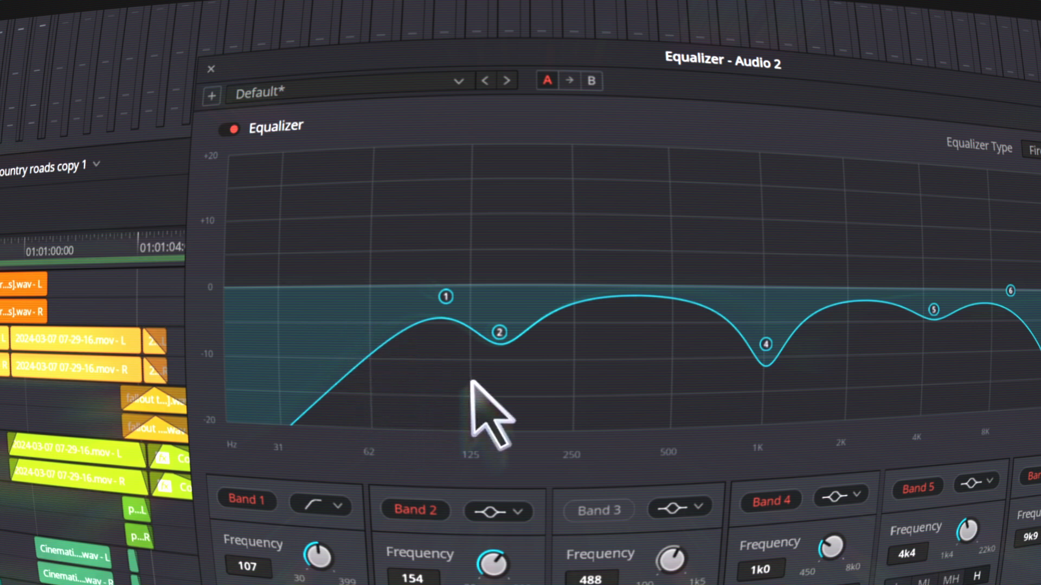
click(212, 69)
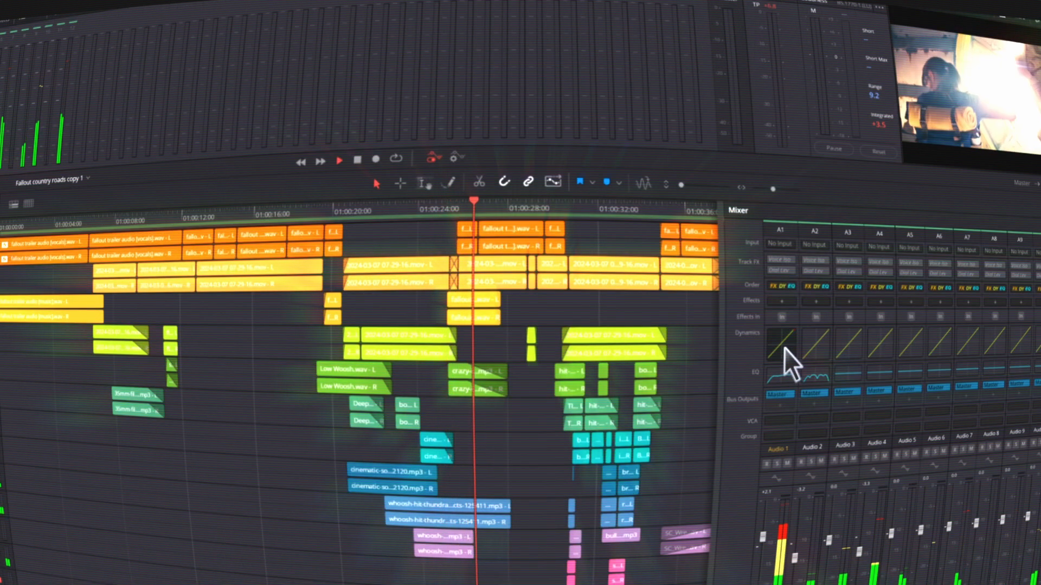
Enable the compressor in Audio 2's dynamics settings
click(782, 352)
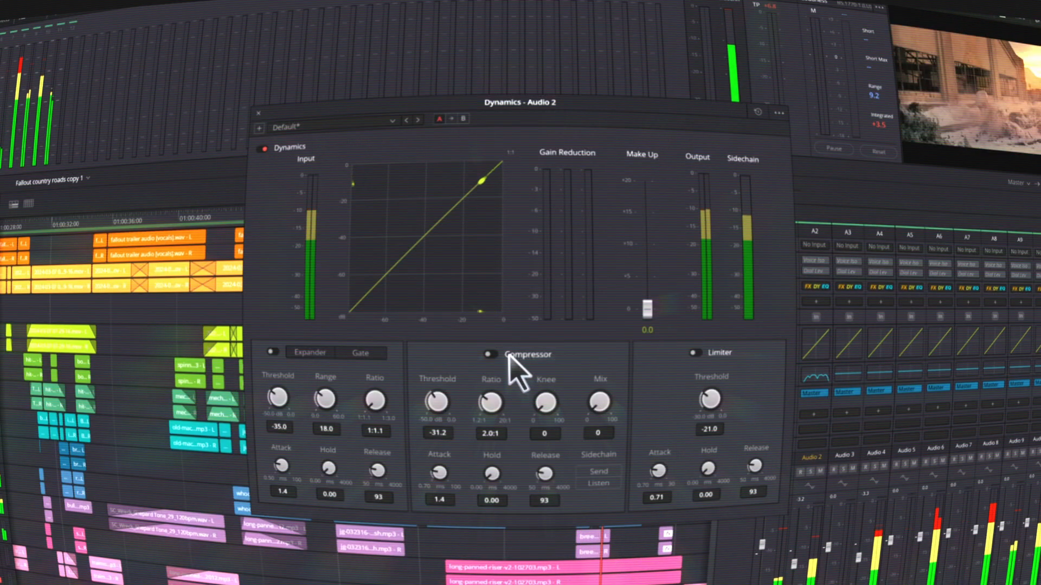
click(488, 354)
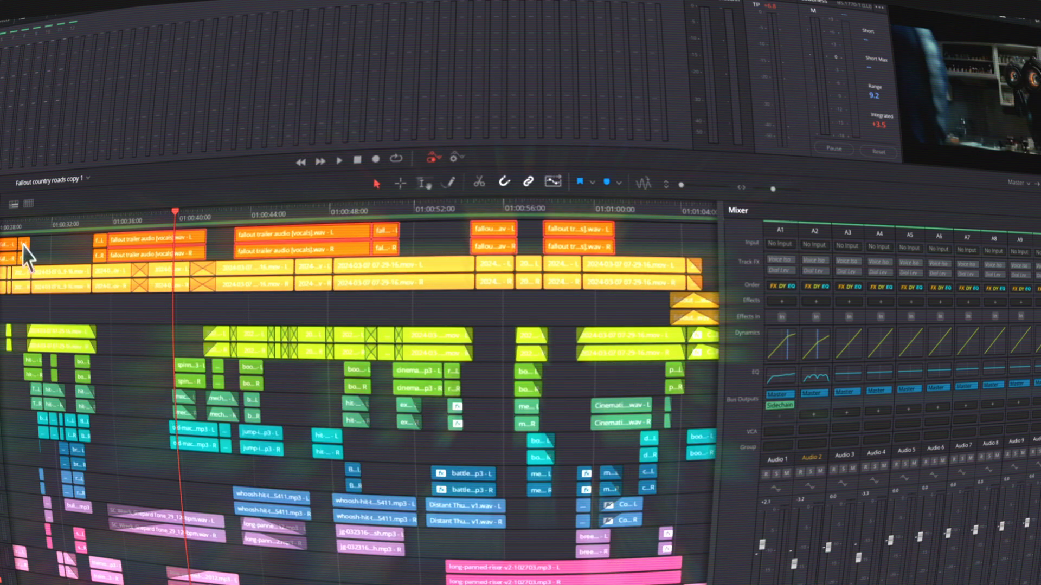
mouse_move(193, 508)
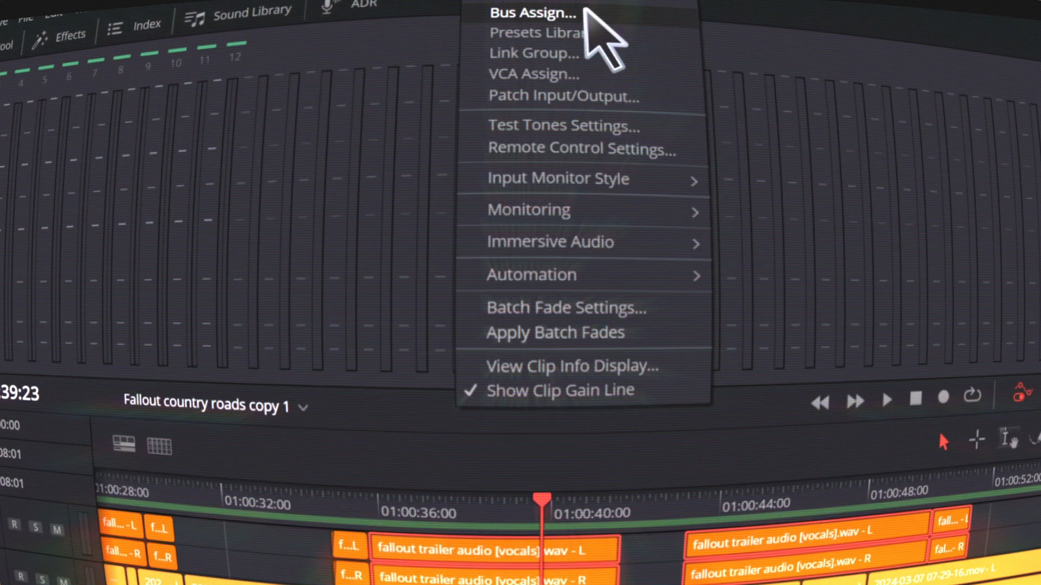
Open Bus Assign and set the new bus format to Stereo
click(532, 12)
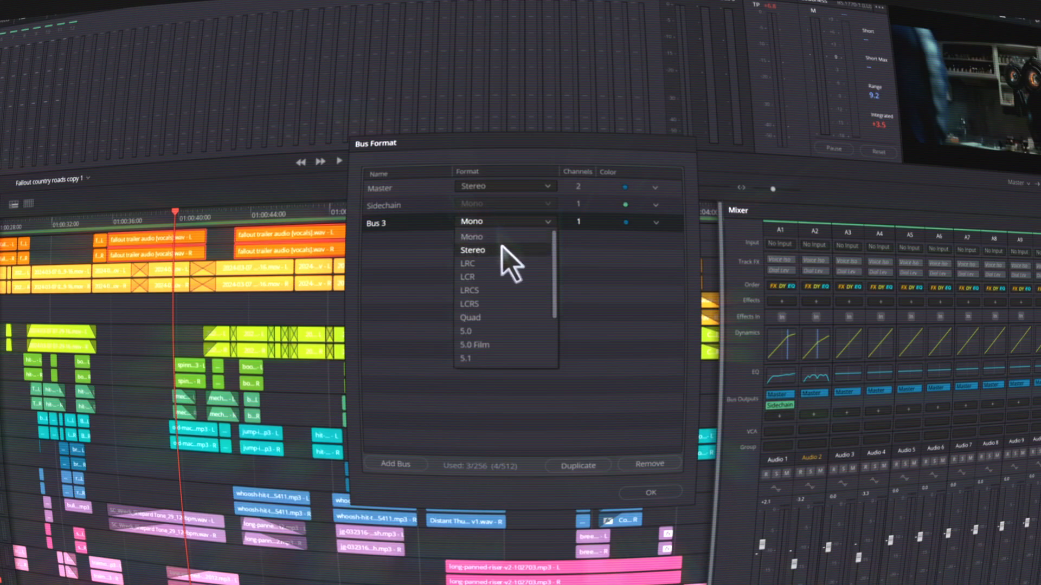
click(473, 249)
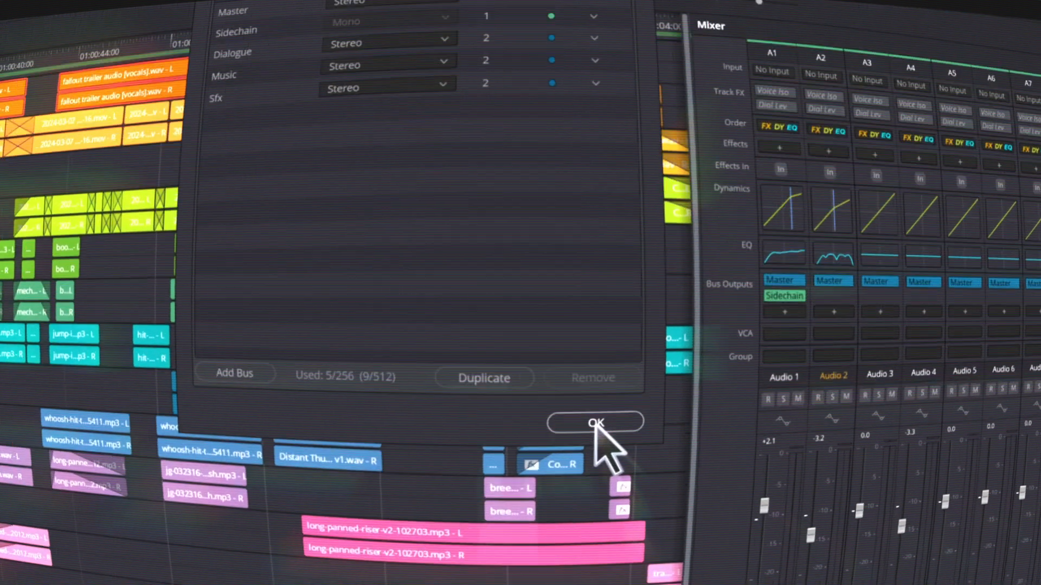
Confirm the Dialogue, Music and Sfx buses and route Audio 1 to Dialogue
click(594, 423)
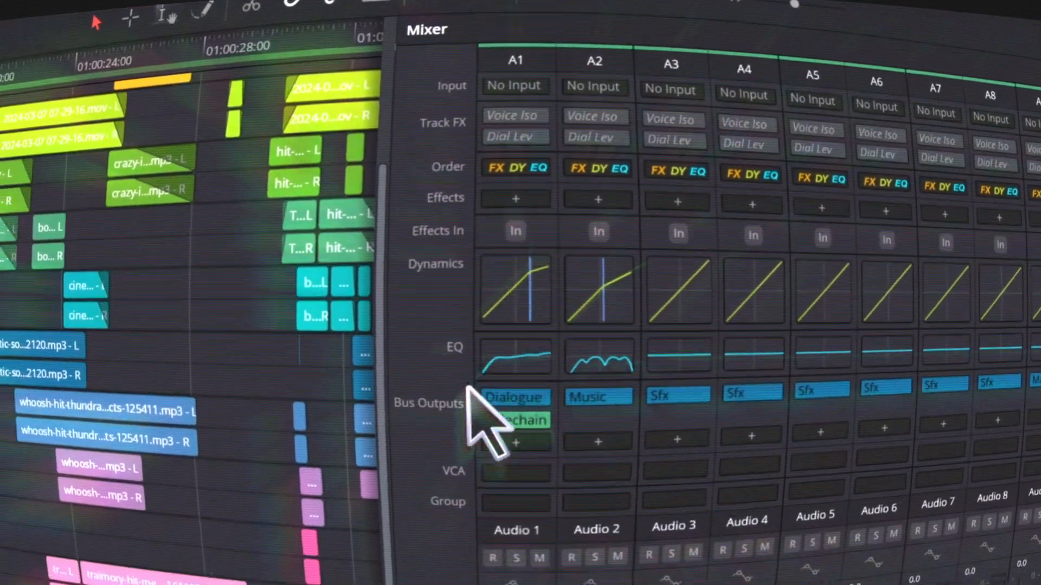
click(514, 399)
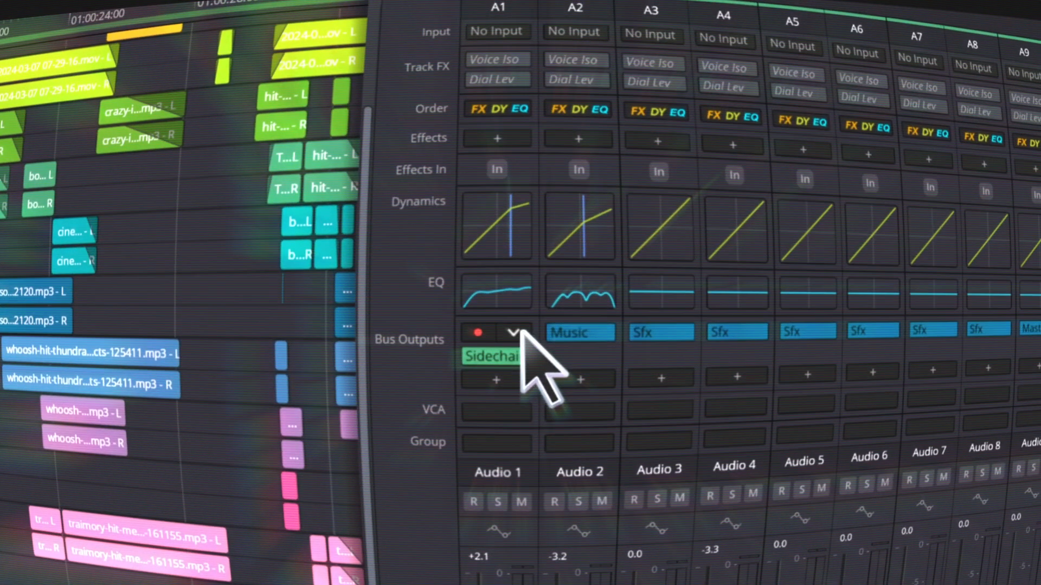
click(514, 331)
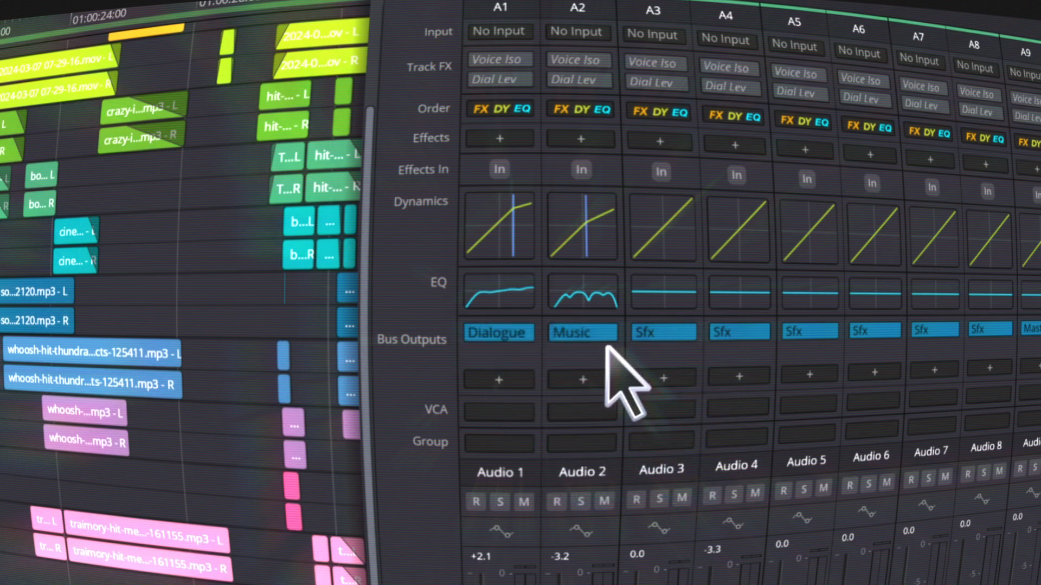
Scroll the mixer right and set the Dialogue bus output to Master
scroll(right, 3)
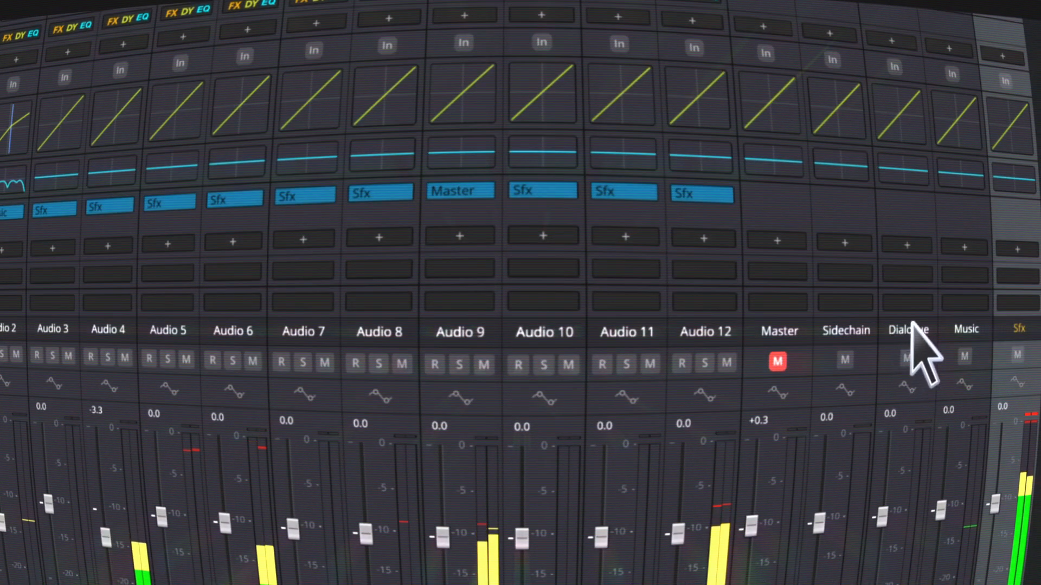
click(905, 330)
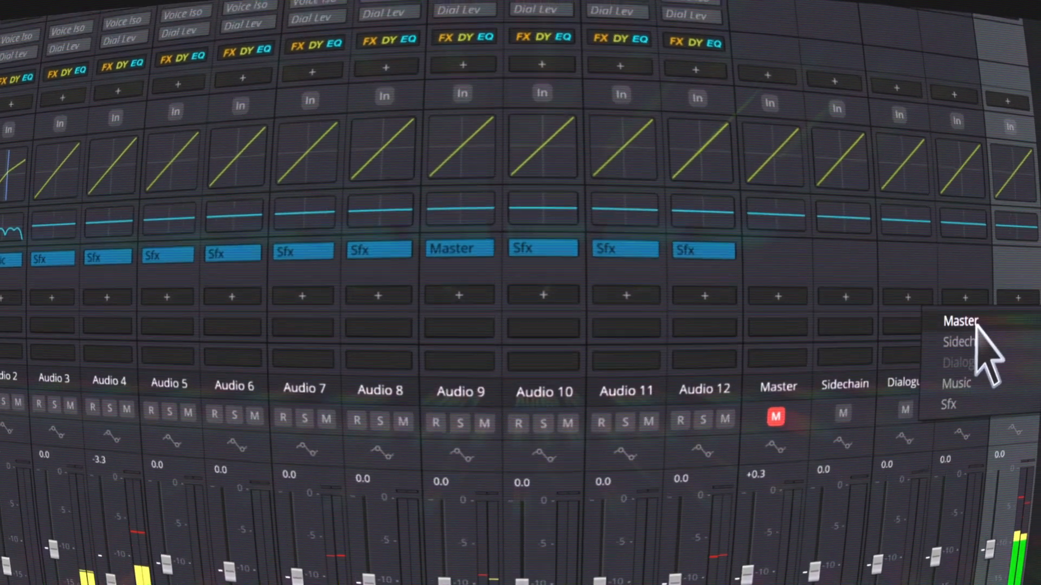